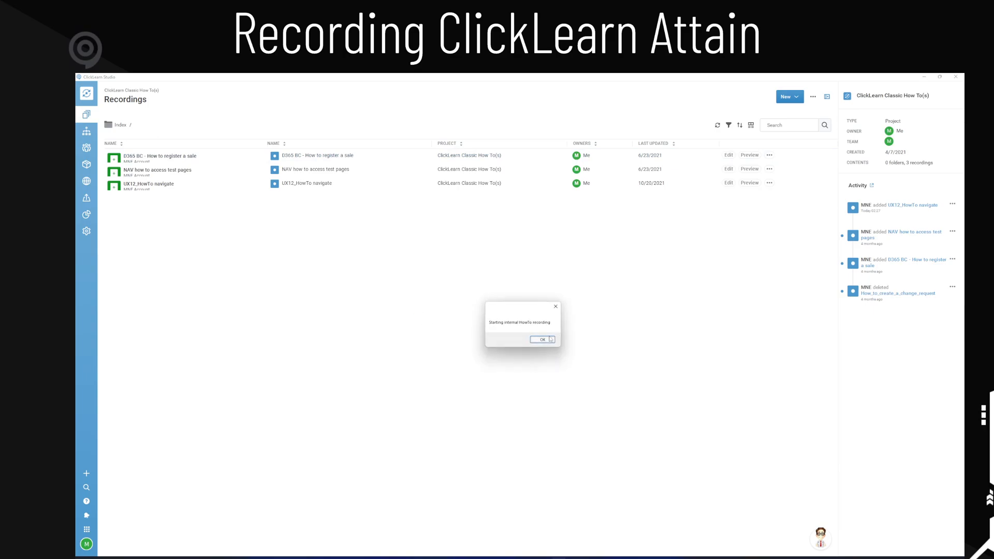
pyautogui.moveTo(520, 325)
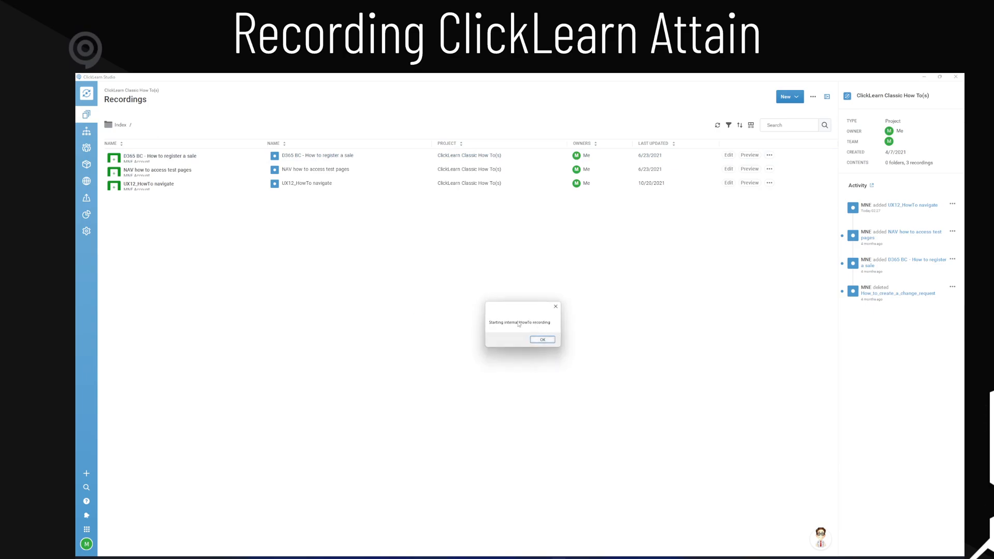
# Confirm the 'Starting internal HowTo recording' message to begin capturing
pyautogui.click(542, 339)
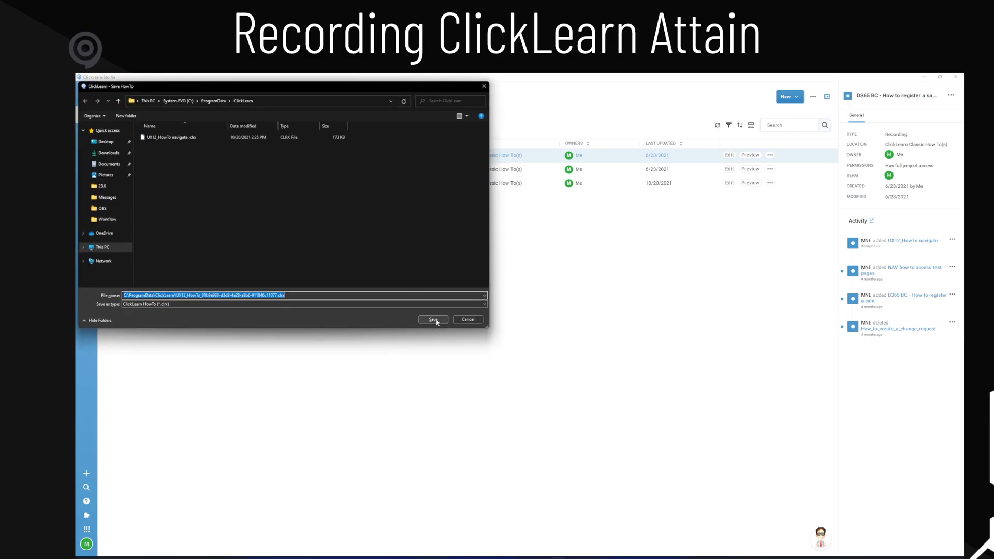
# Save the HowTo recording to the ClickLearn ProgramData folder and dismiss the saved confirmation
pyautogui.click(432, 319)
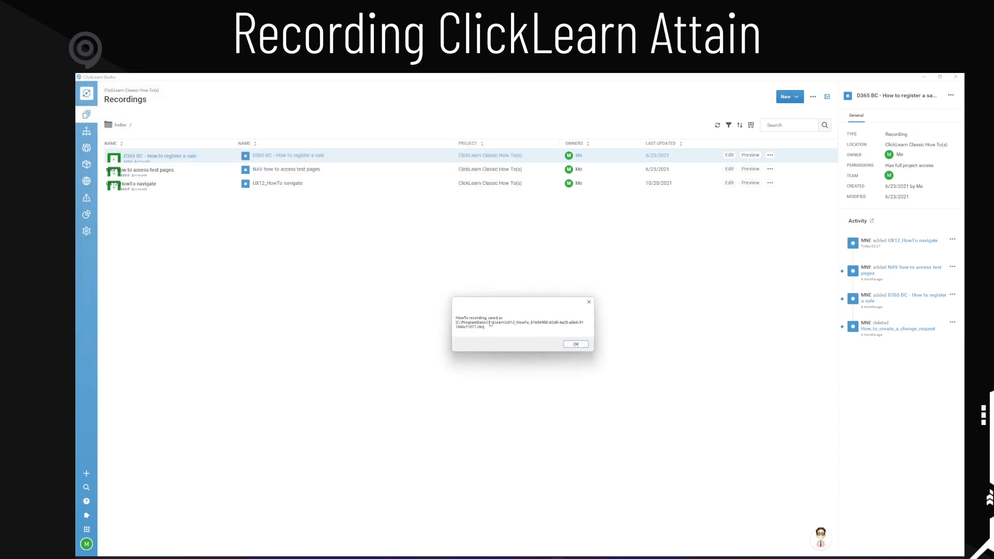
pyautogui.moveTo(503, 326)
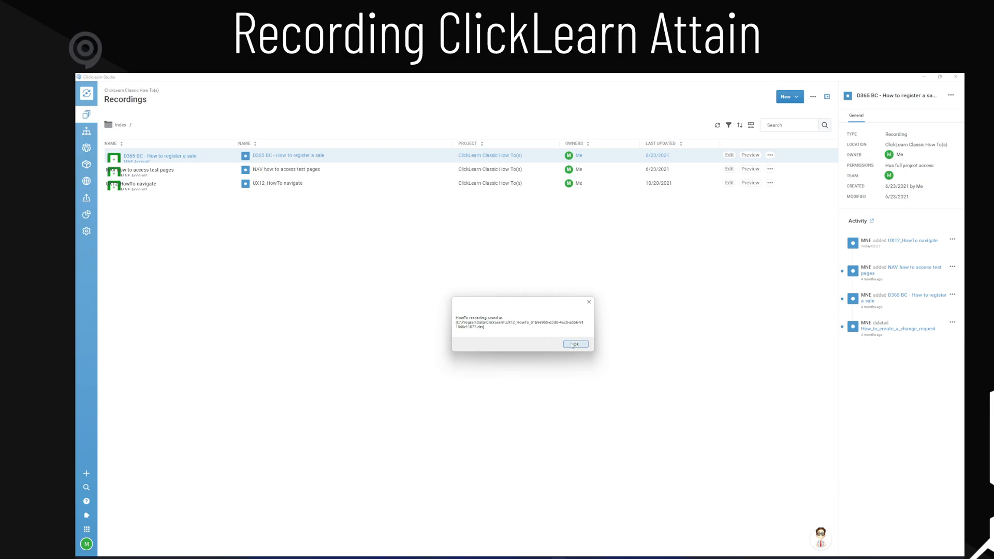
pyautogui.click(576, 344)
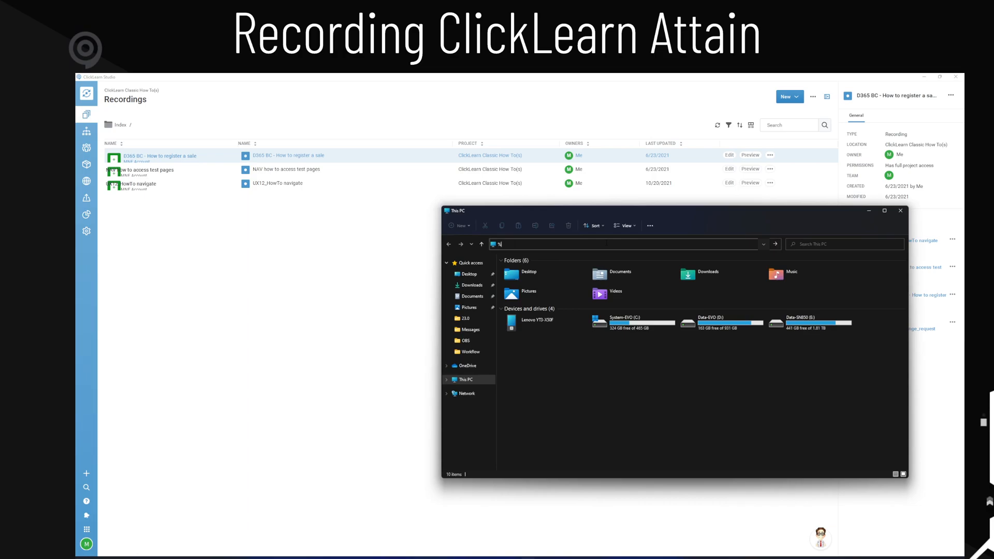
# Browse %programdata%\ClickLearn and select the saved UX12_HowTo .clhx recording file
pyautogui.write('%programdata%')
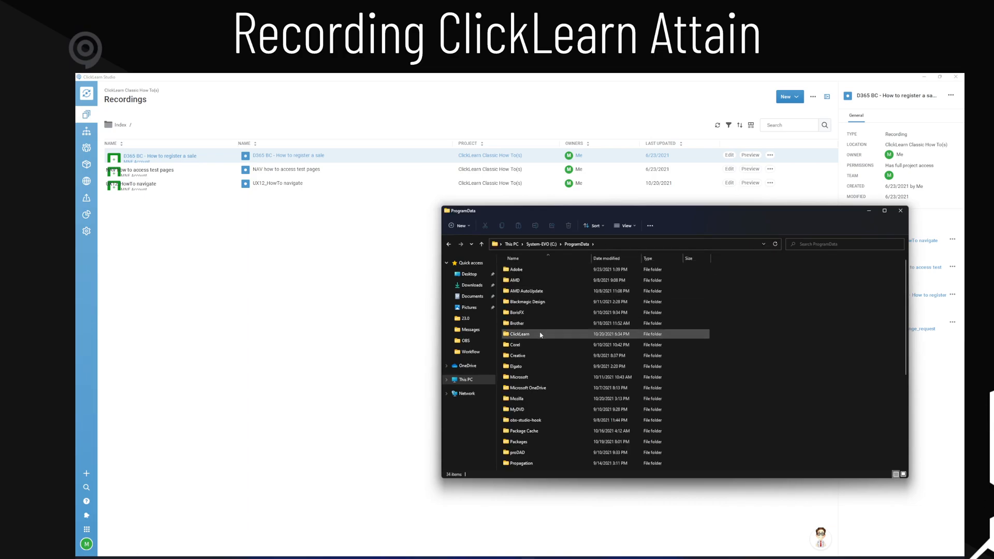
pyautogui.doubleClick(520, 333)
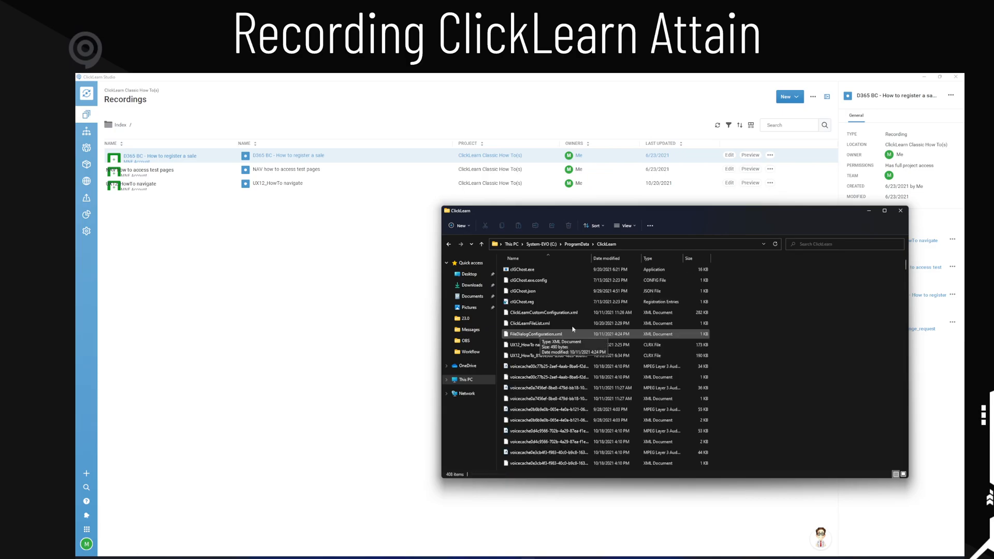
pyautogui.scroll(-3)
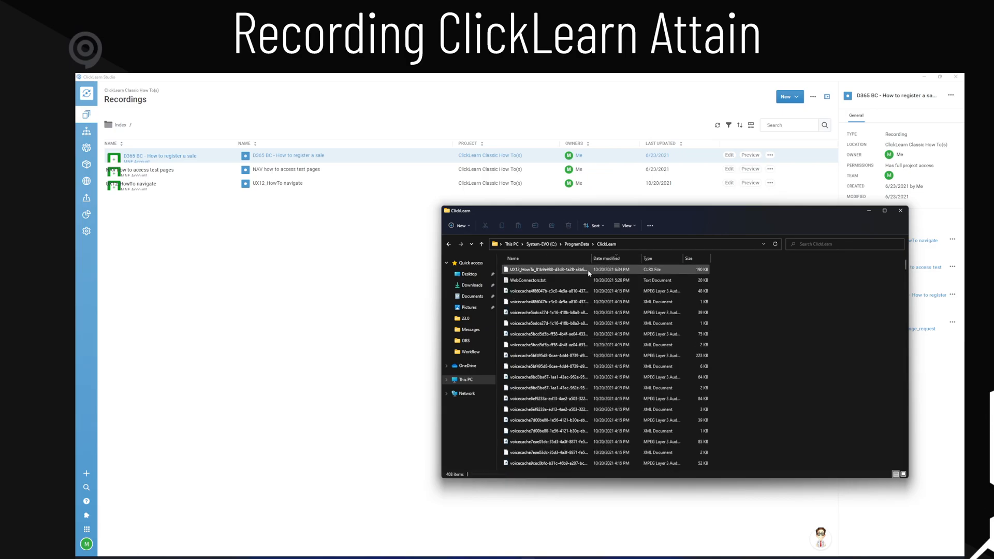
pyautogui.click(553, 270)
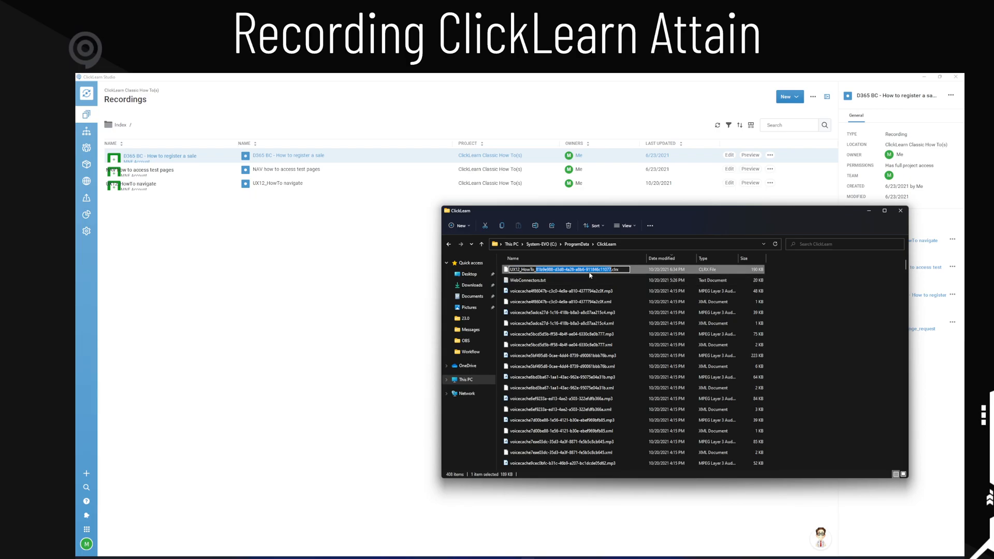
pyautogui.click(564, 290)
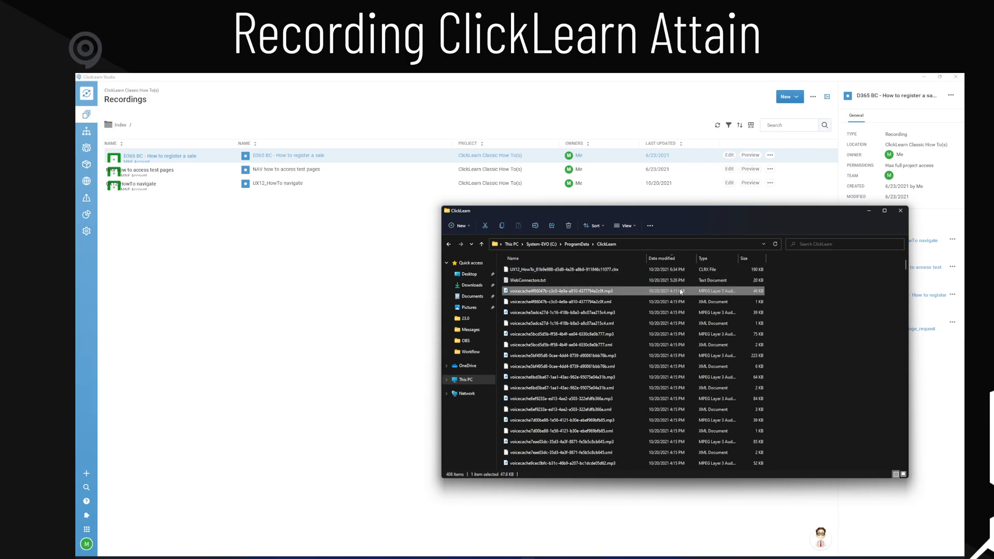
pyautogui.click(557, 269)
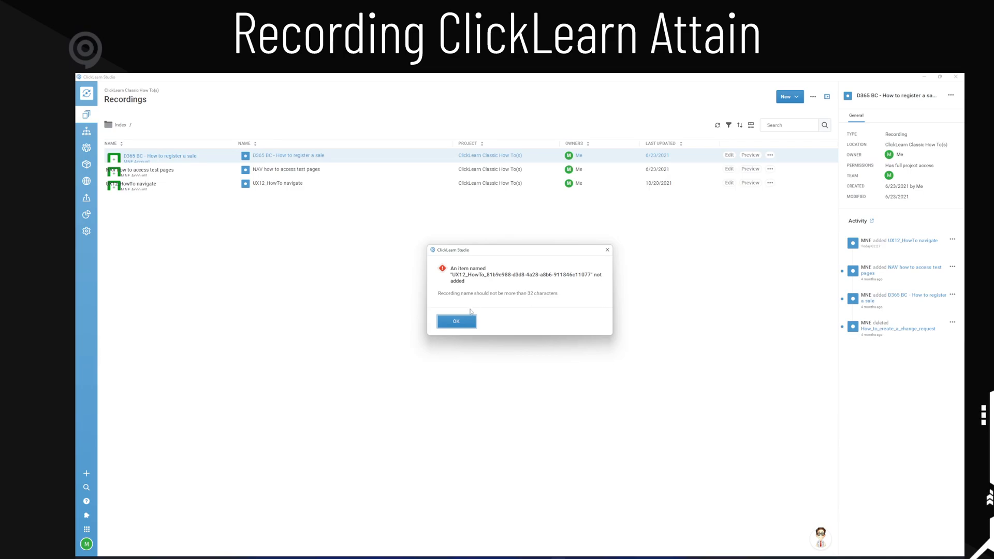
# Dismiss the name-too-long error and choose the imported UX12_HowTo recordings entry
pyautogui.click(455, 321)
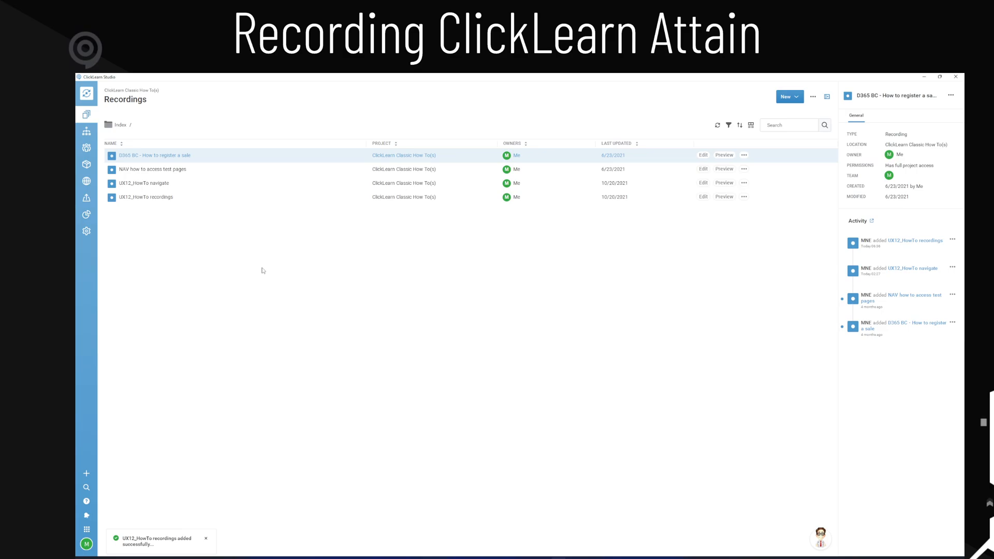
pyautogui.moveTo(186, 197)
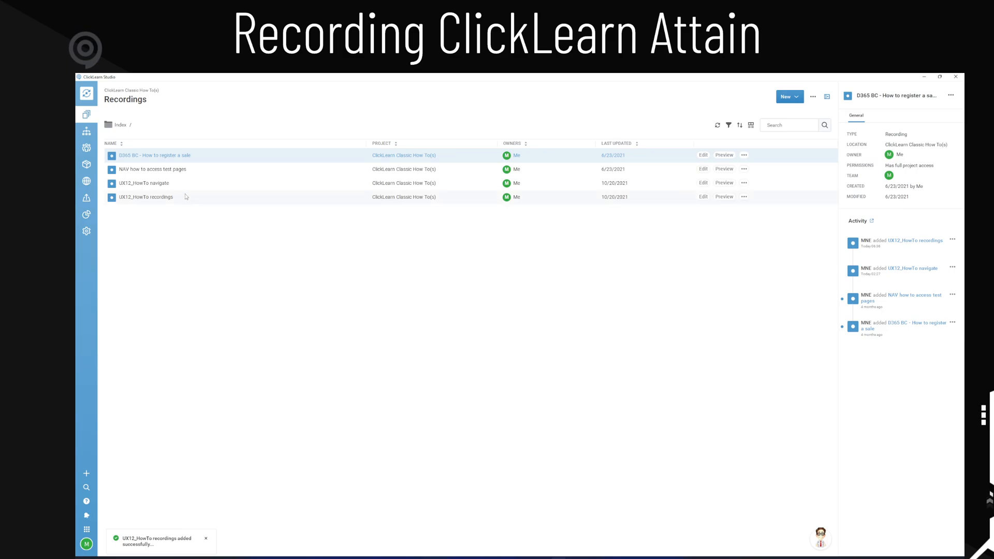
pyautogui.click(145, 197)
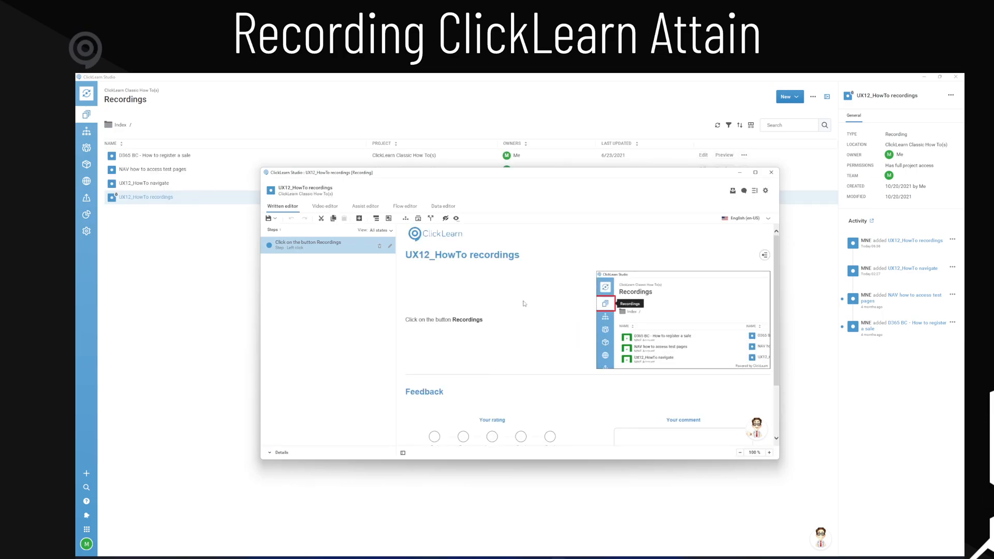
# Close the recording editor and show details of the UX12_HowTo recordings entry
pyautogui.scroll(-3)
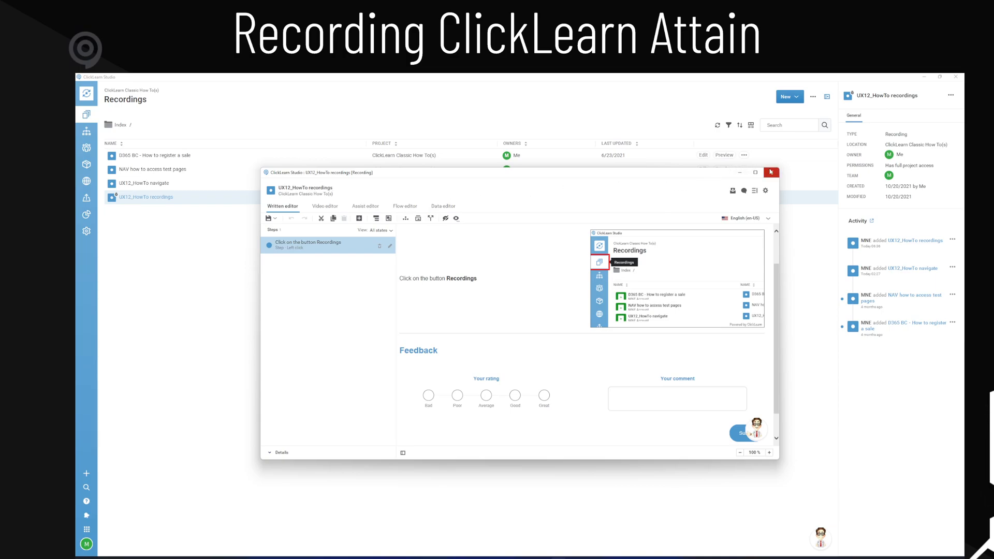
pyautogui.moveTo(772, 172)
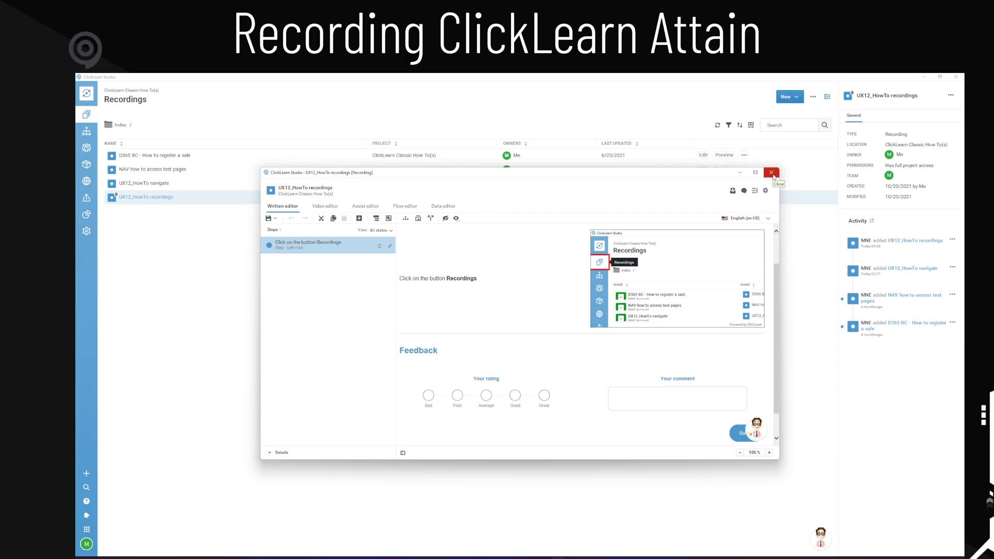
pyautogui.click(771, 172)
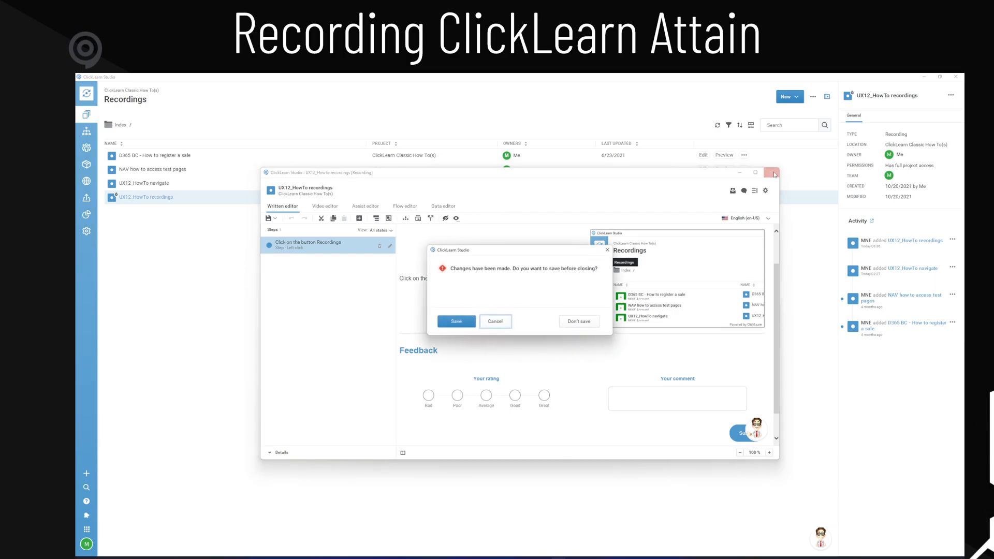
pyautogui.click(580, 321)
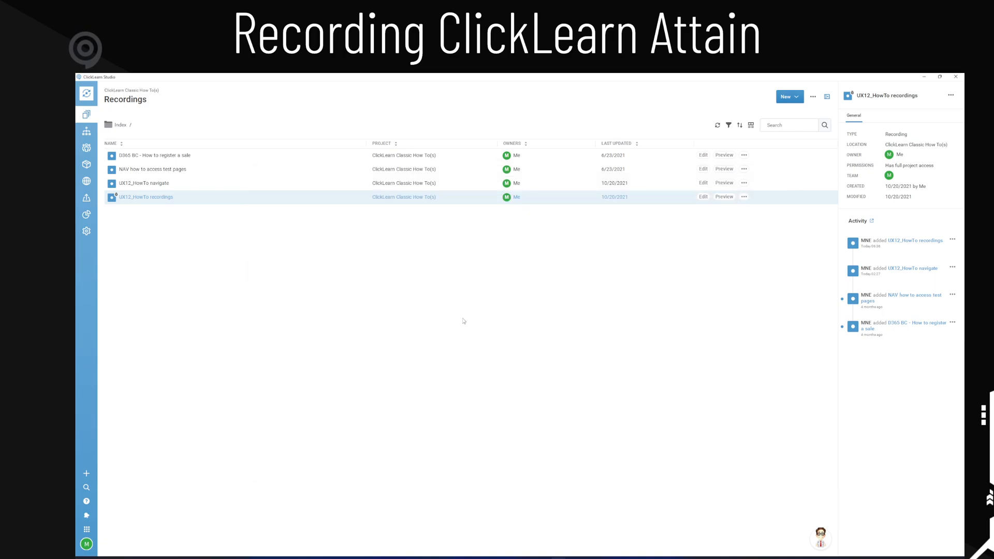
pyautogui.click(717, 125)
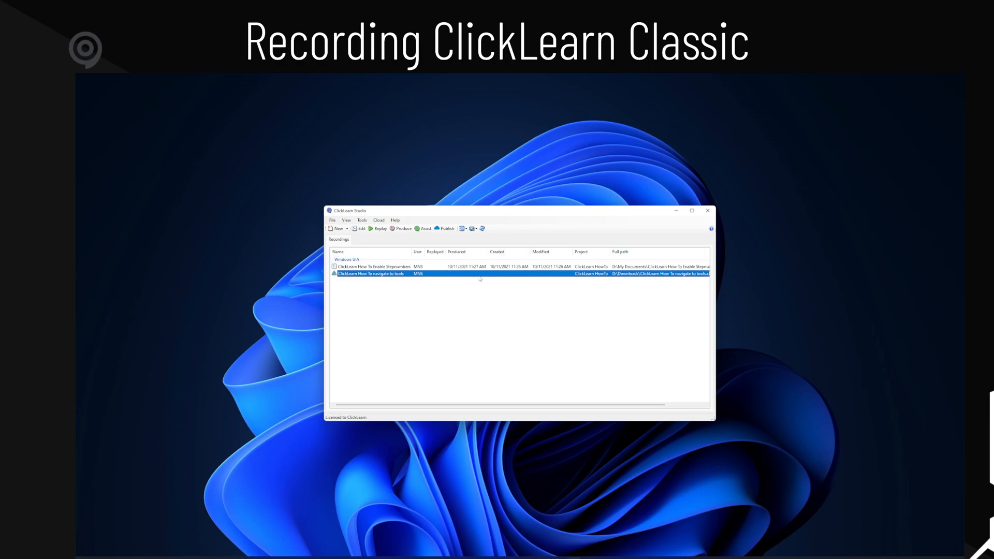
# Start a new ClickLearn HowTo and open the Tools menu while recording
pyautogui.click(346, 219)
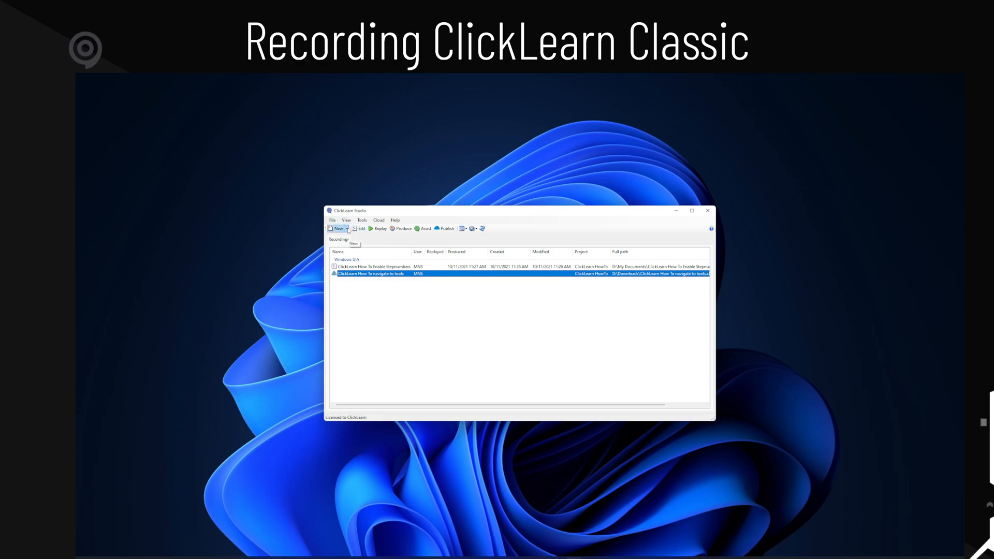
pyautogui.click(337, 228)
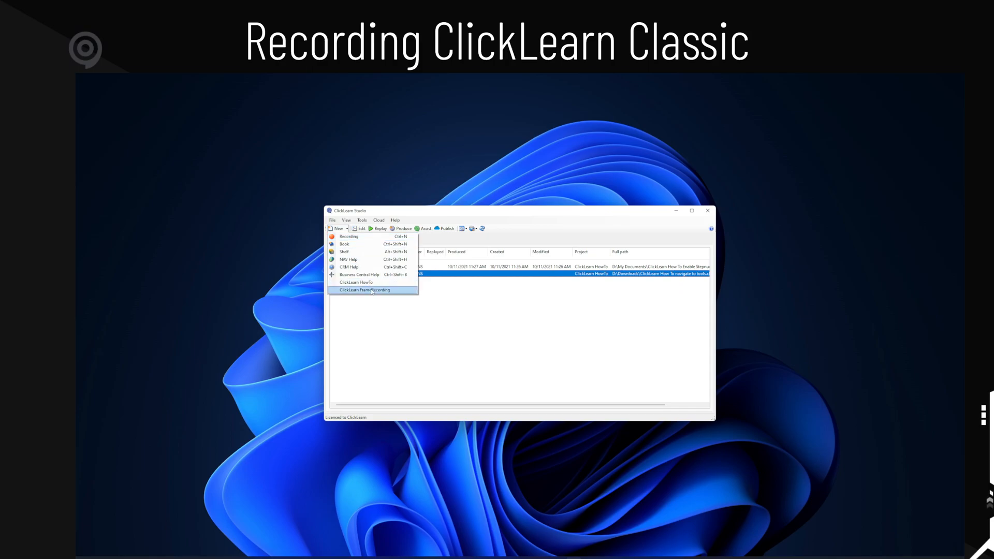
pyautogui.moveTo(356, 282)
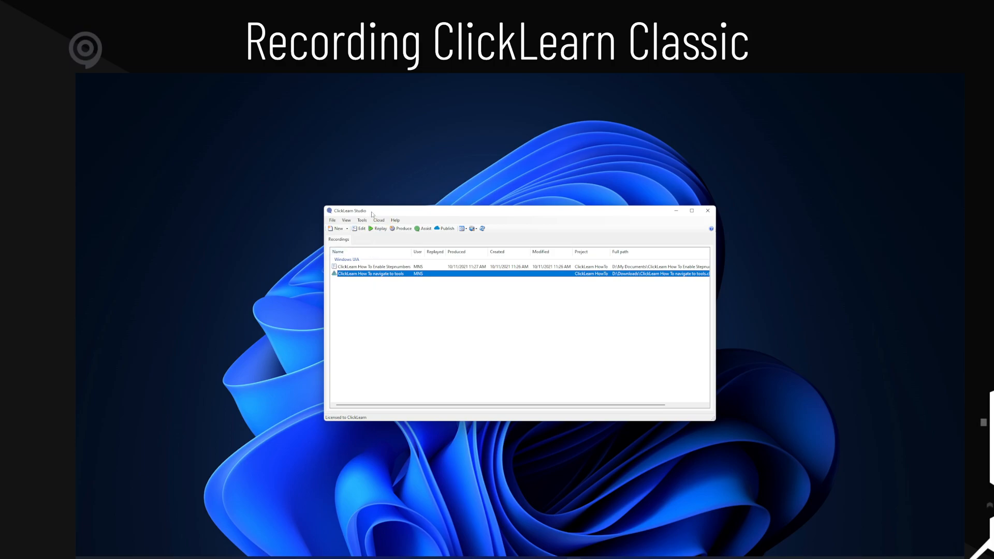
pyautogui.click(361, 220)
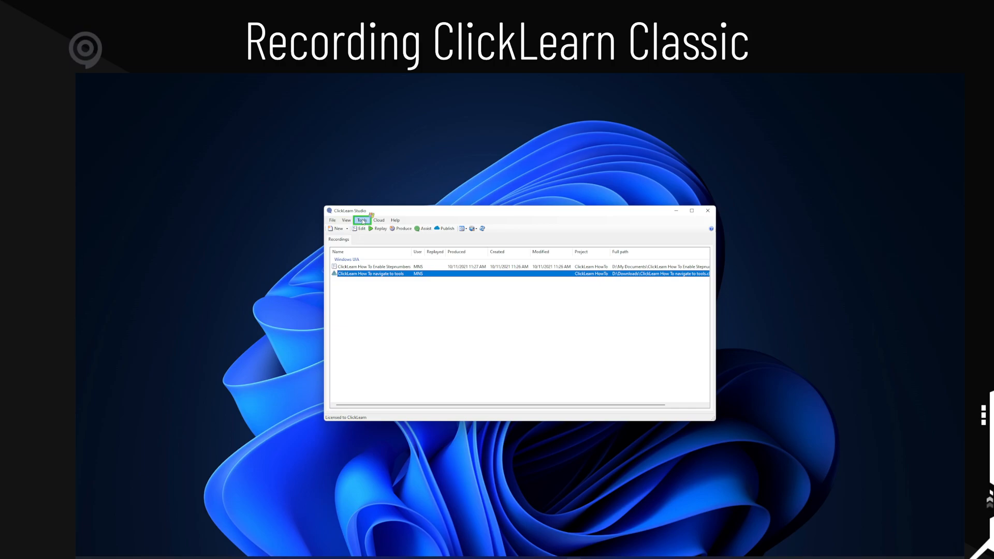
pyautogui.click(362, 219)
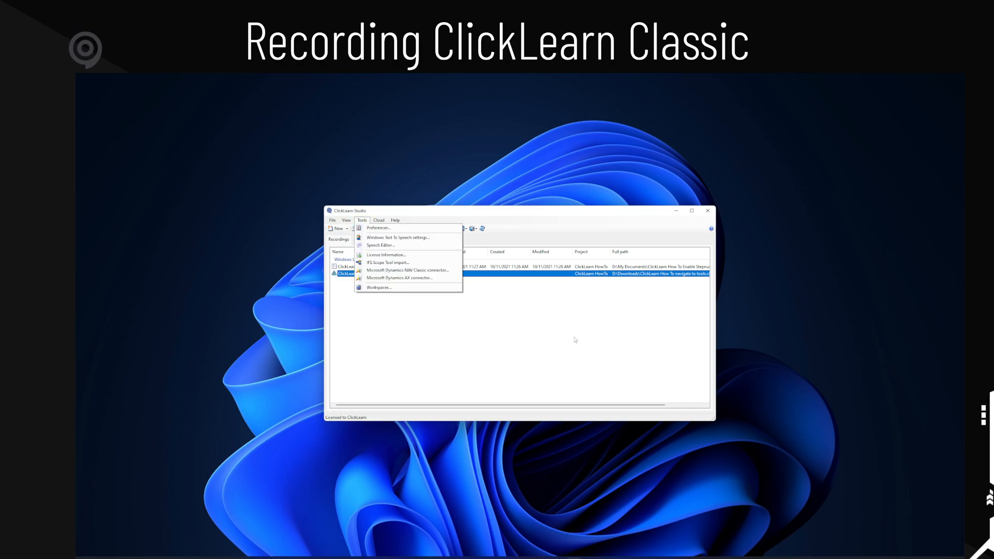
pyautogui.moveTo(513, 341)
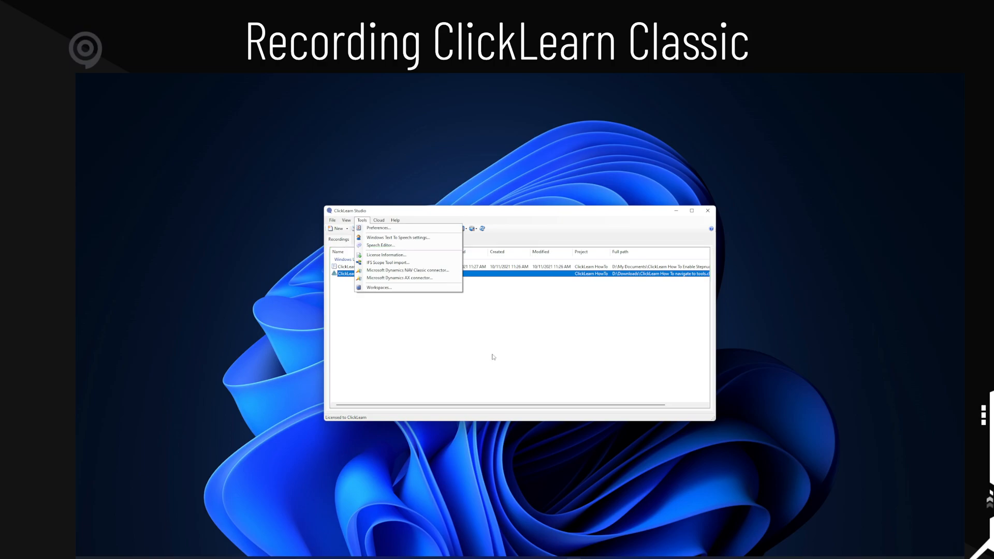
pyautogui.moveTo(79, 76)
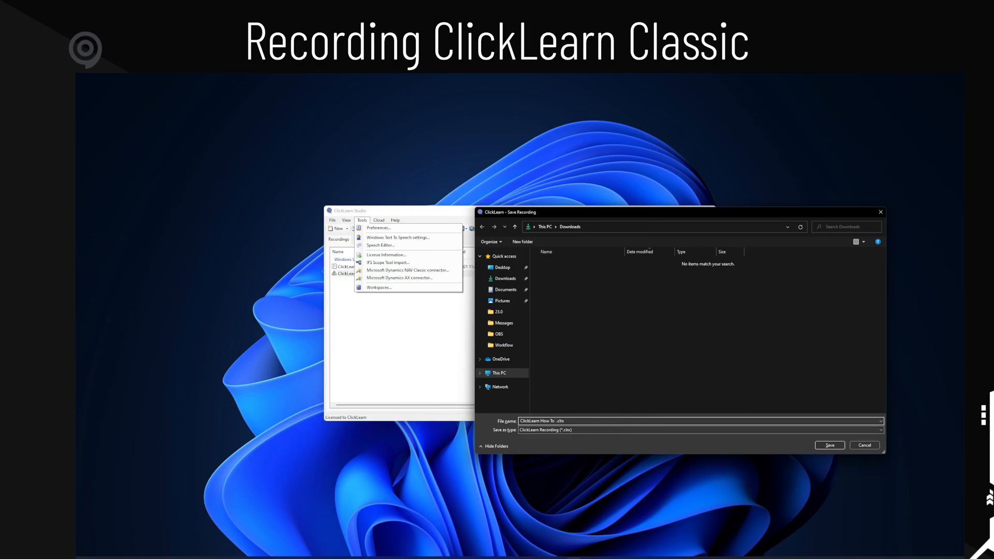
# Save the recording to Downloads as 'ClickLearn How To access tools'
pyautogui.write('access tools')
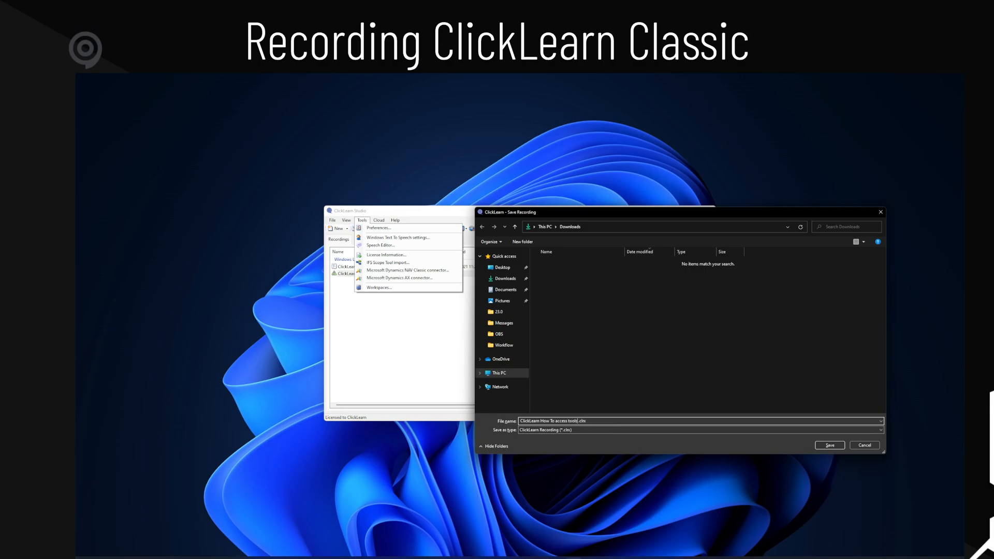
pyautogui.click(830, 445)
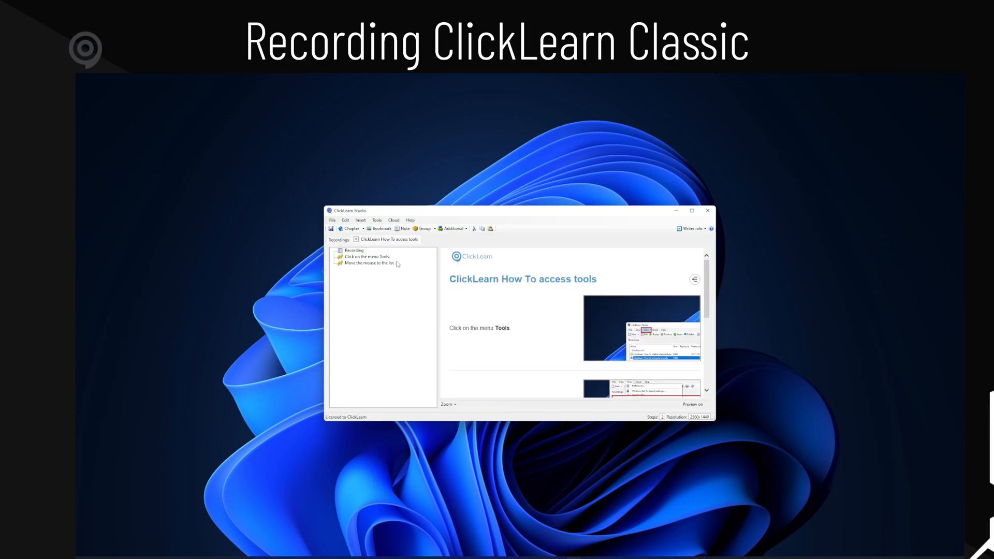
pyautogui.moveTo(415, 265)
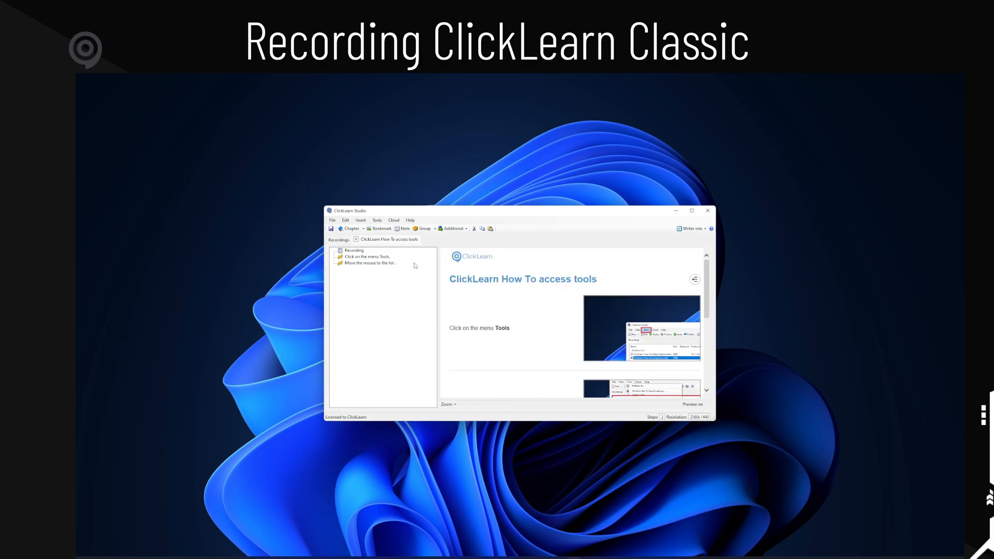
# Delete the 'Move the mouse to the list' step and save changes on closing
pyautogui.click(369, 264)
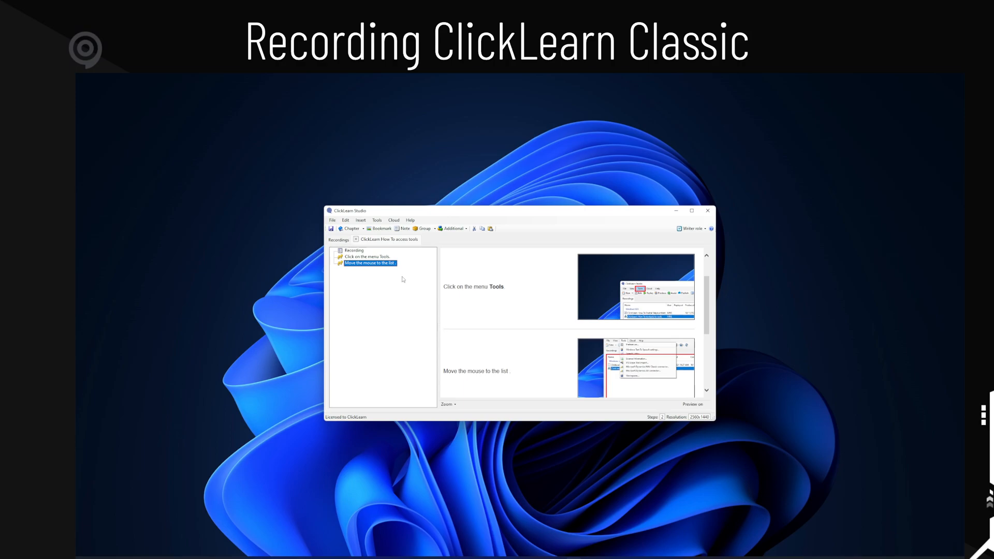
pyautogui.rightClick(369, 263)
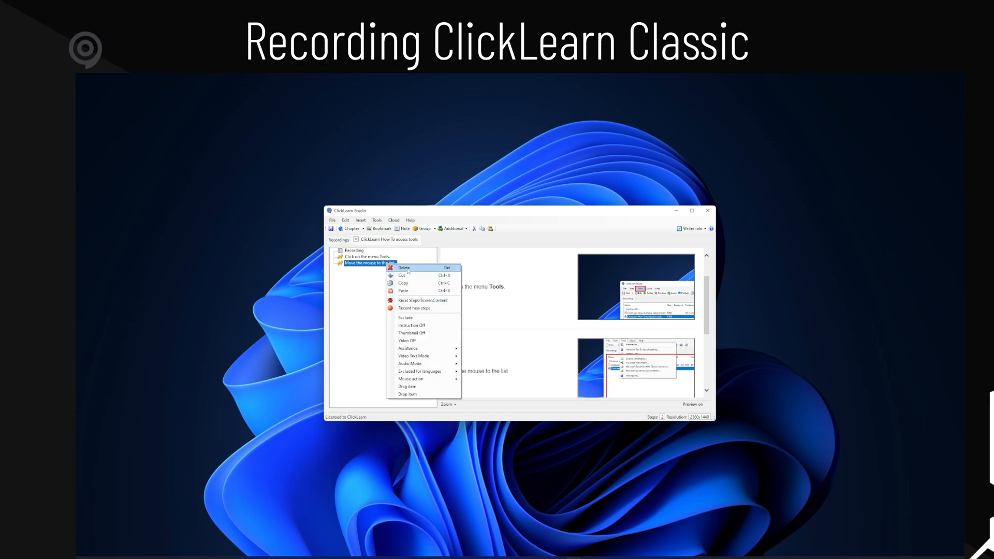
pyautogui.click(404, 267)
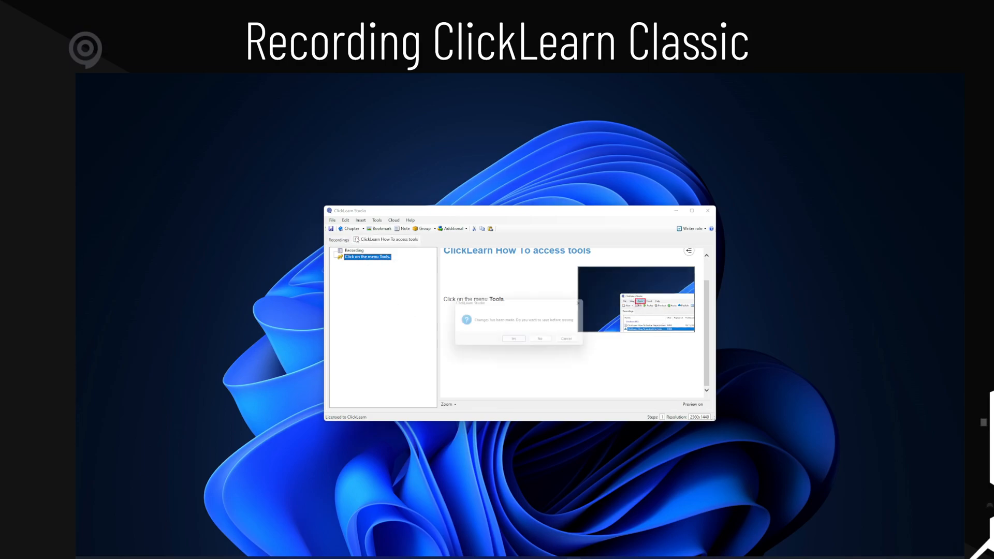
pyautogui.click(514, 339)
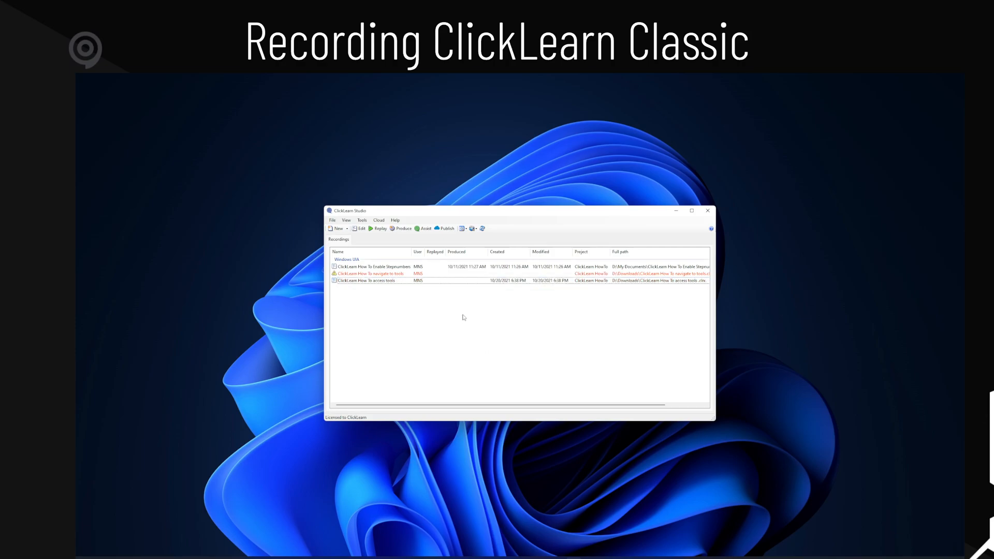
pyautogui.moveTo(468, 323)
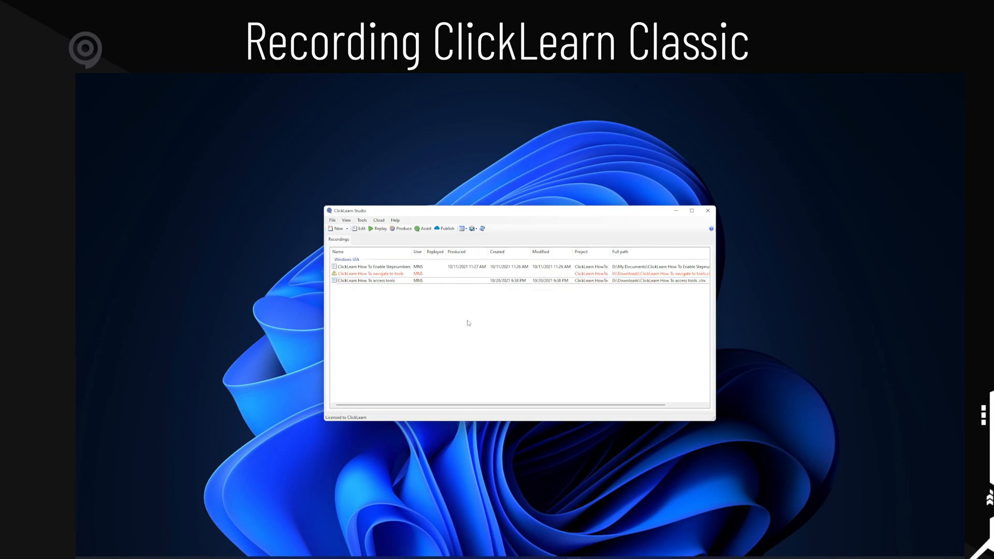